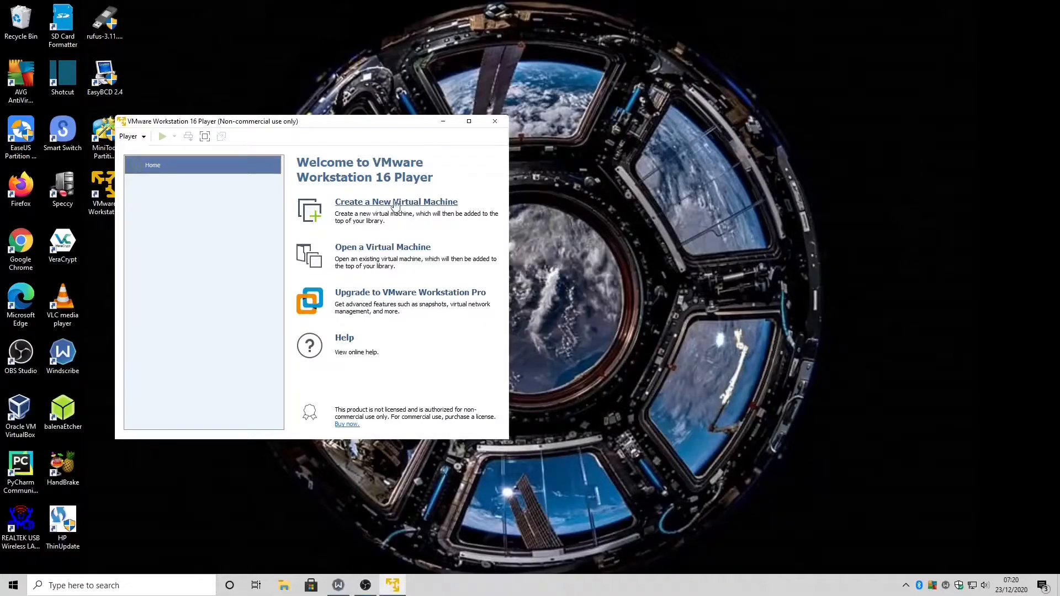
Close the VMware Workstation 16 Player welcome window, leaving only the desktop.
left_click(495, 122)
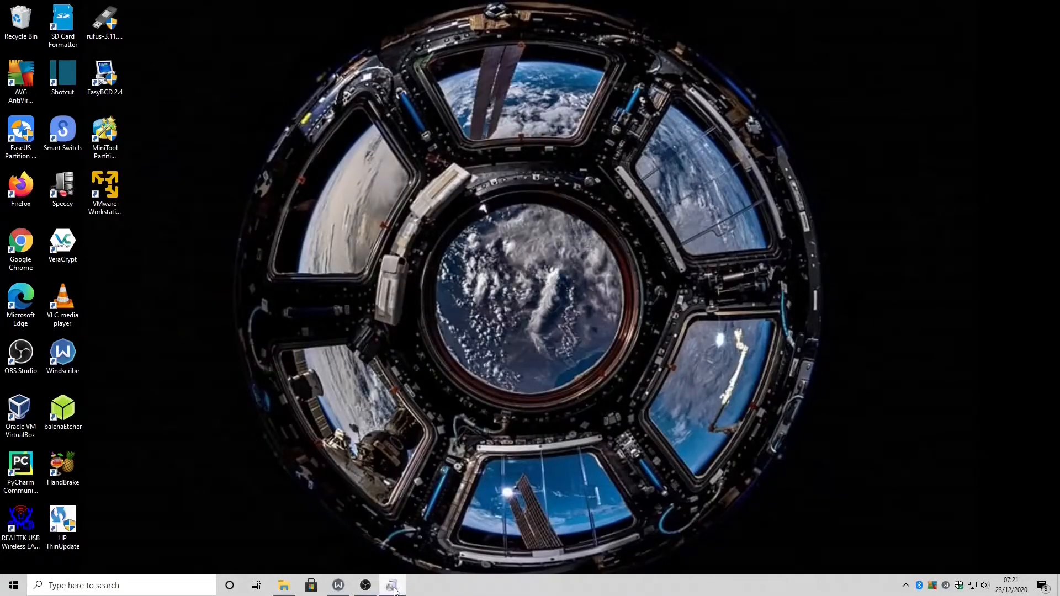
Start repairing the VMware Player installation until setup asks for vmnetbridge.dll.
left_click(389, 585)
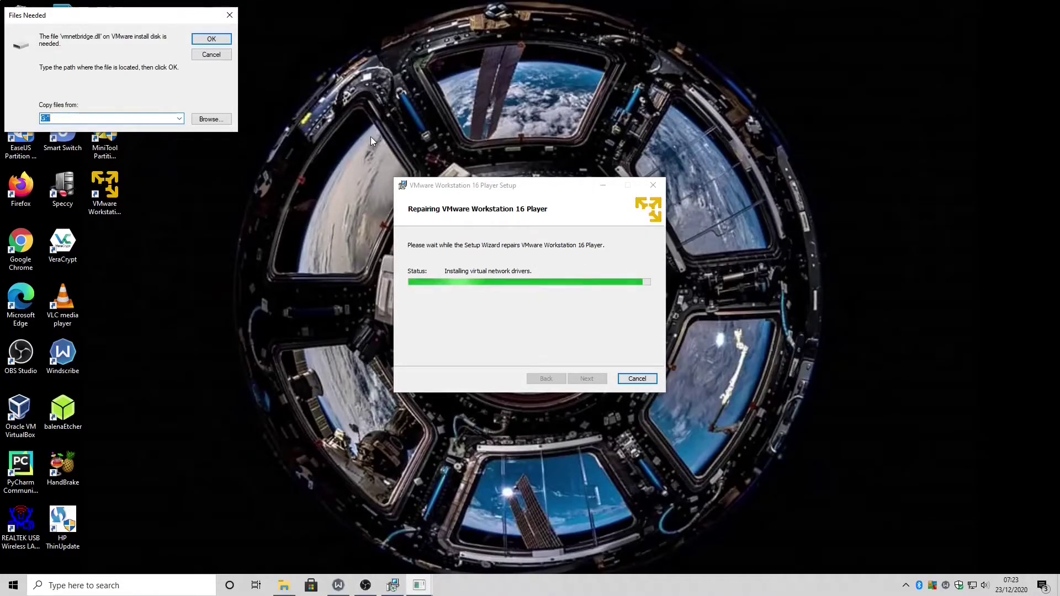
Browse from the Files Needed dialog to locate vmnetbridge.dll, showing This PC's drives.
left_click(211, 119)
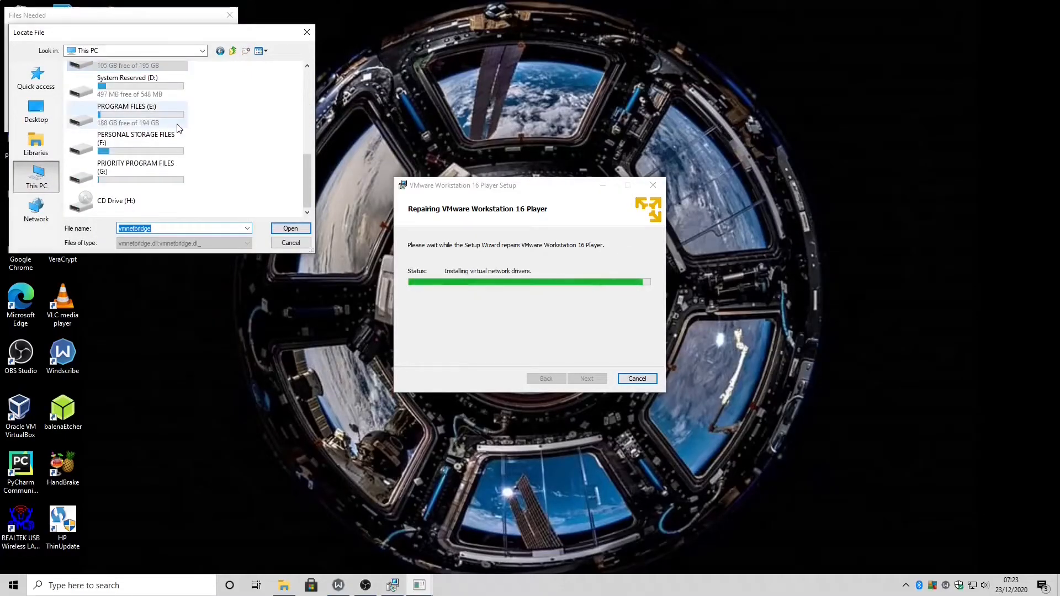